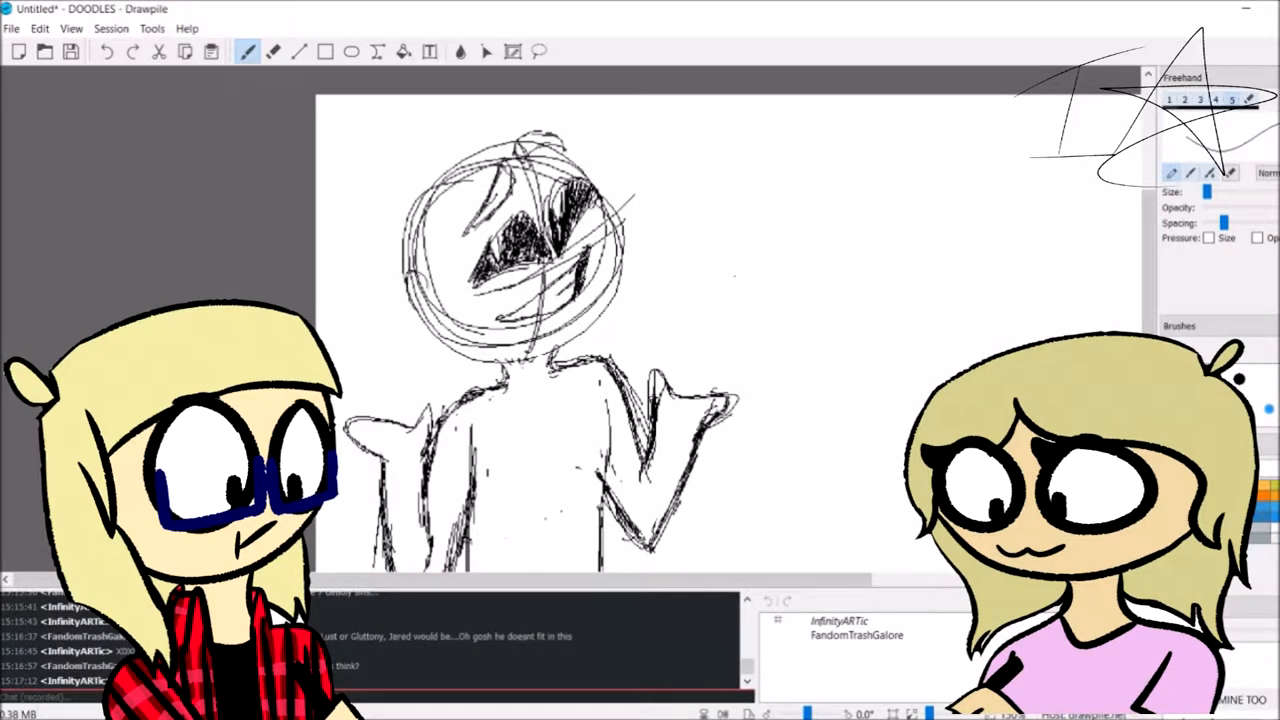
Ink the outline of the character's spiky hair over the faded sketch
drag(430, 280, 420, 330)
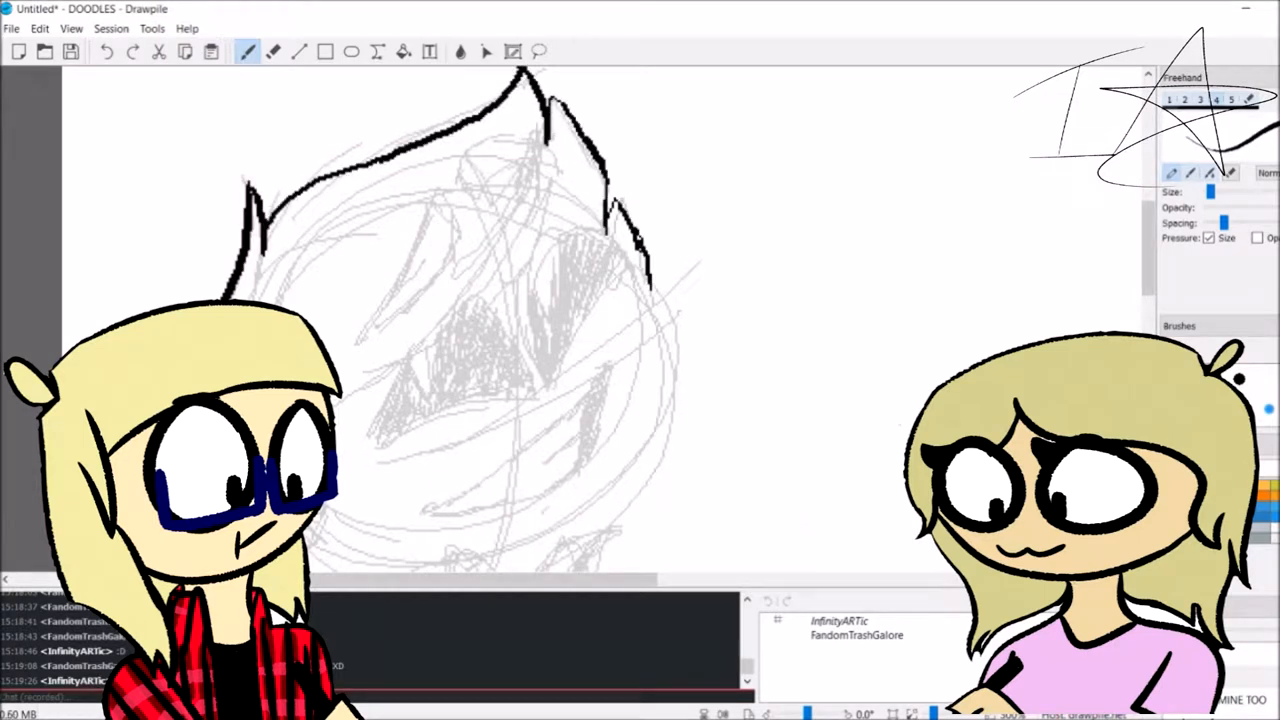
Ink the bow tie and vest lines, moving further down the canvas
drag(335, 400, 555, 230)
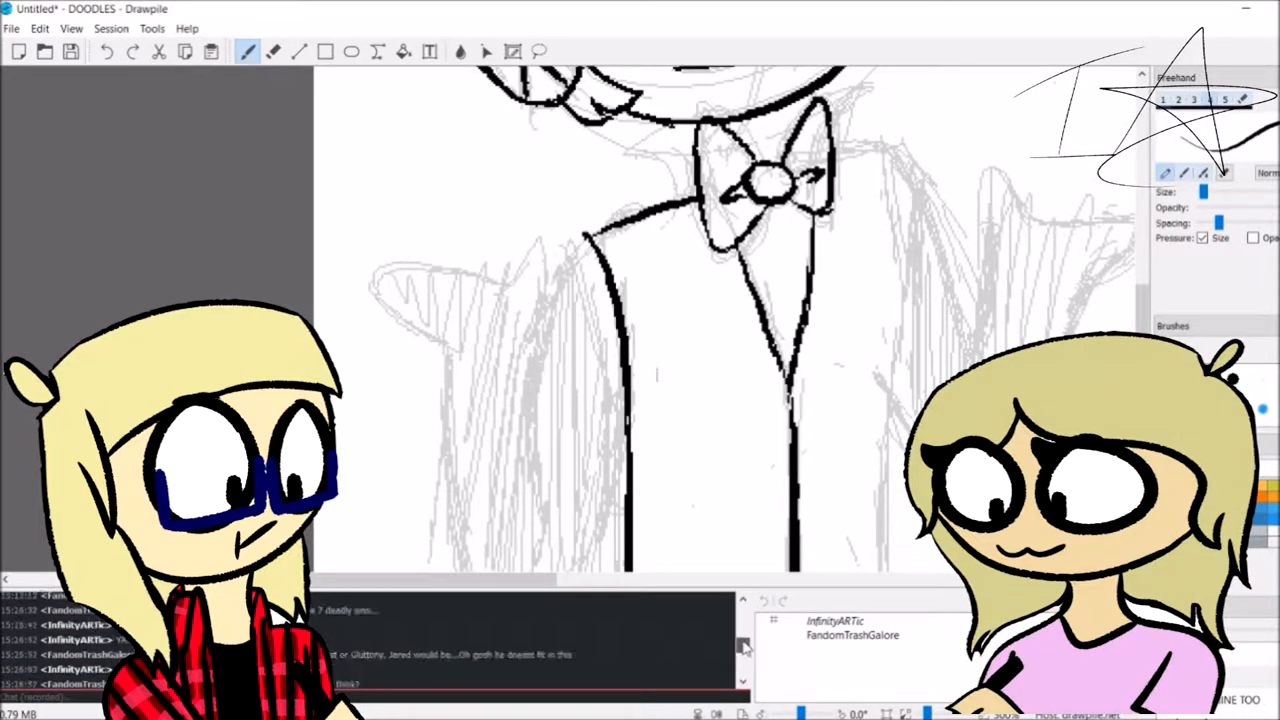
scroll(down, 3)
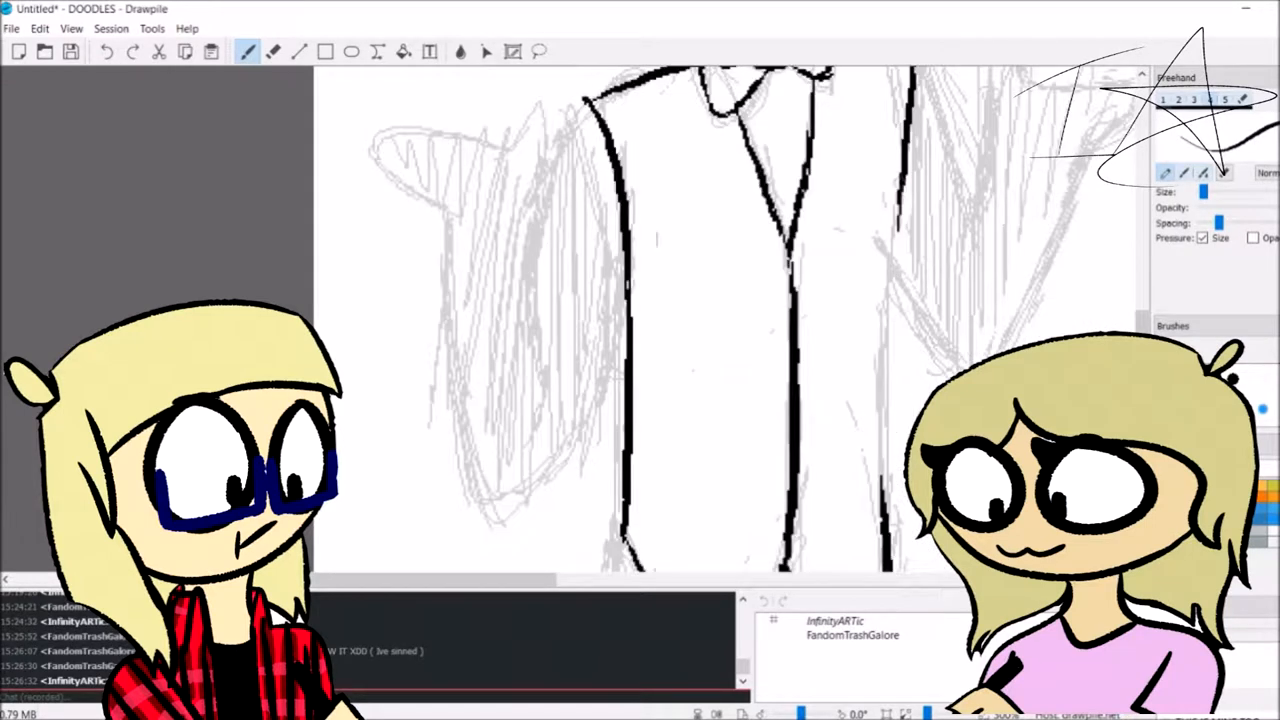
Paint the vest and bow tie colours onto the grinning character
drag(565, 130, 490, 490)
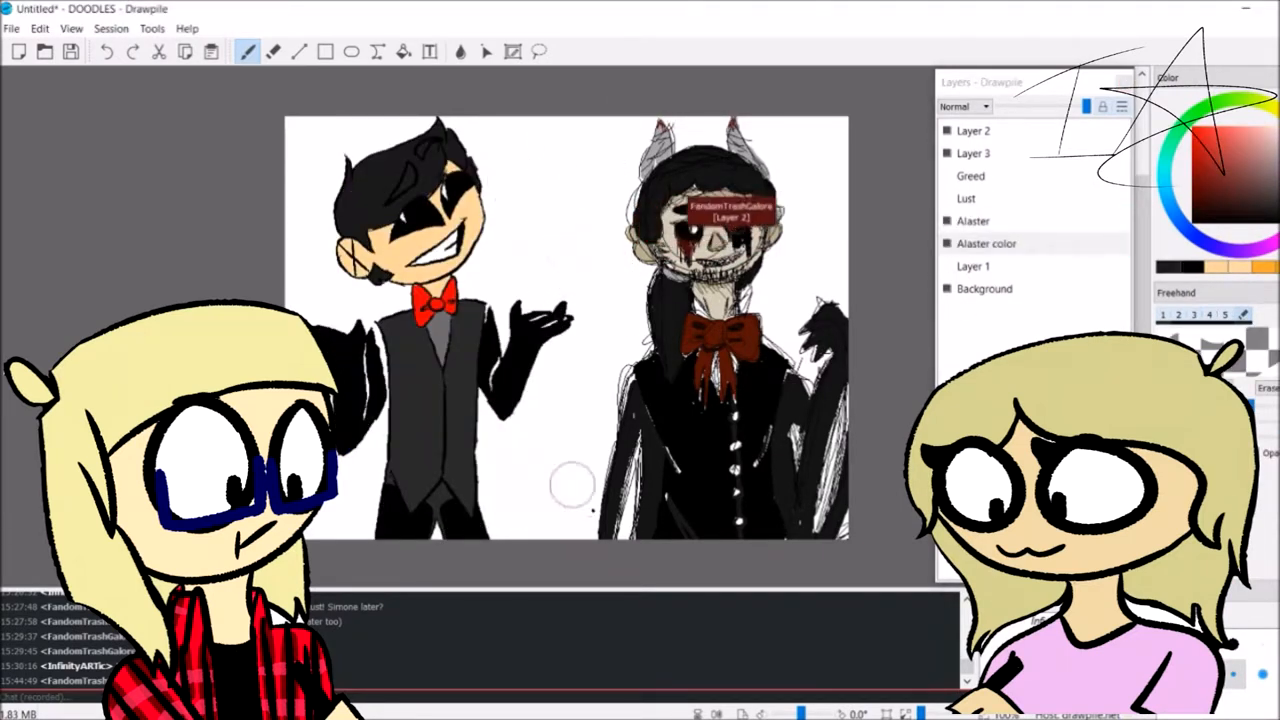
Rearrange the character layers within the Layers dock stack
drag(520, 200, 620, 320)
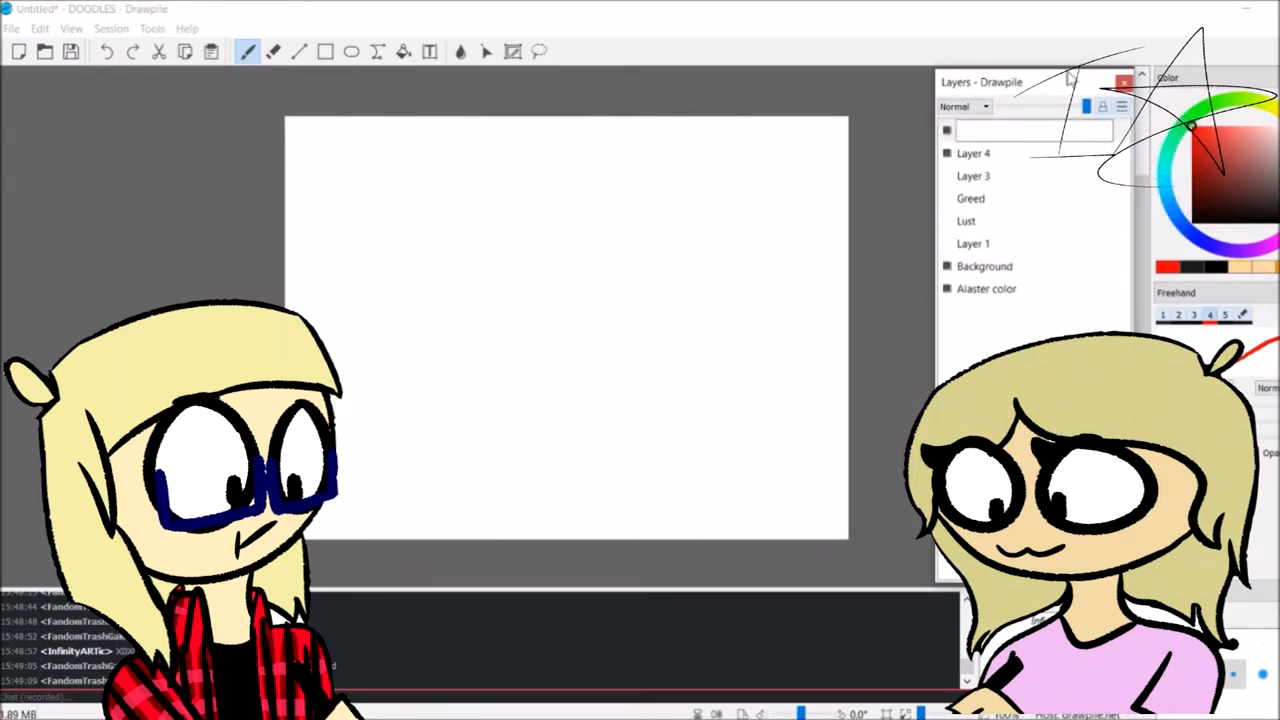
Name the new layer, sketch rough head and bubble circles, and add Layer 4
click(71, 27)
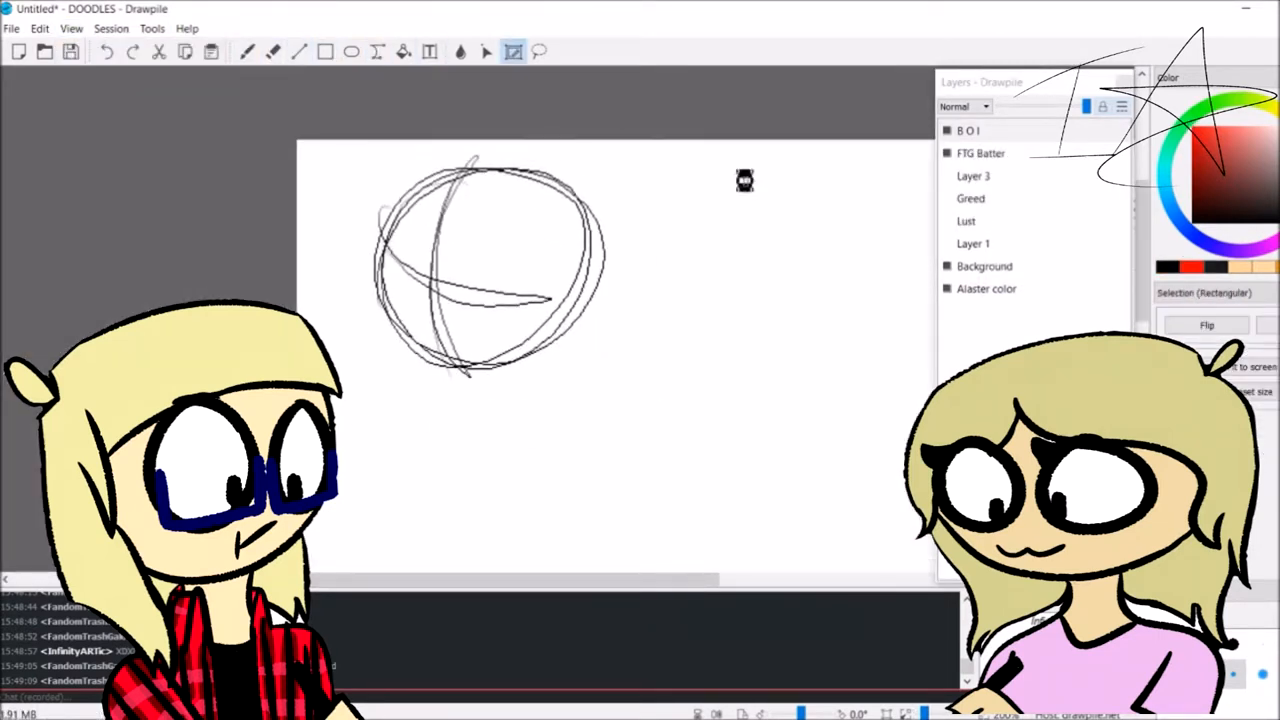
click(247, 51)
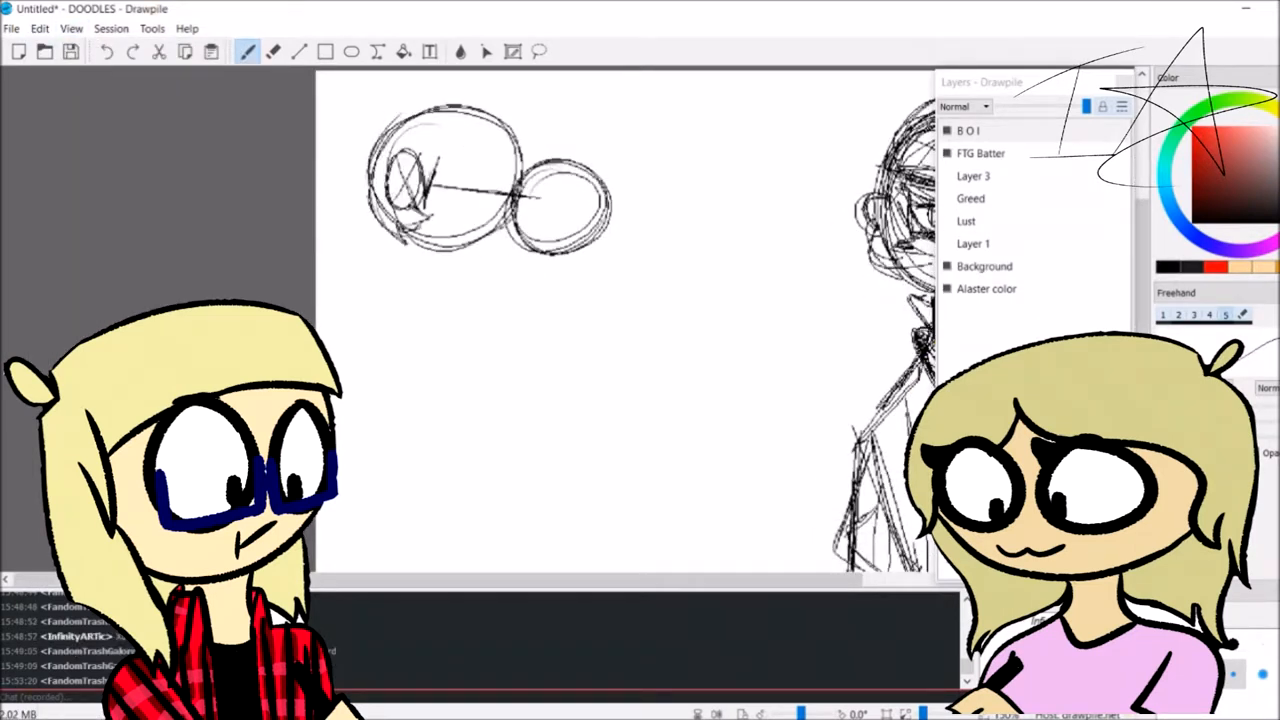
drag(420, 110, 530, 120)
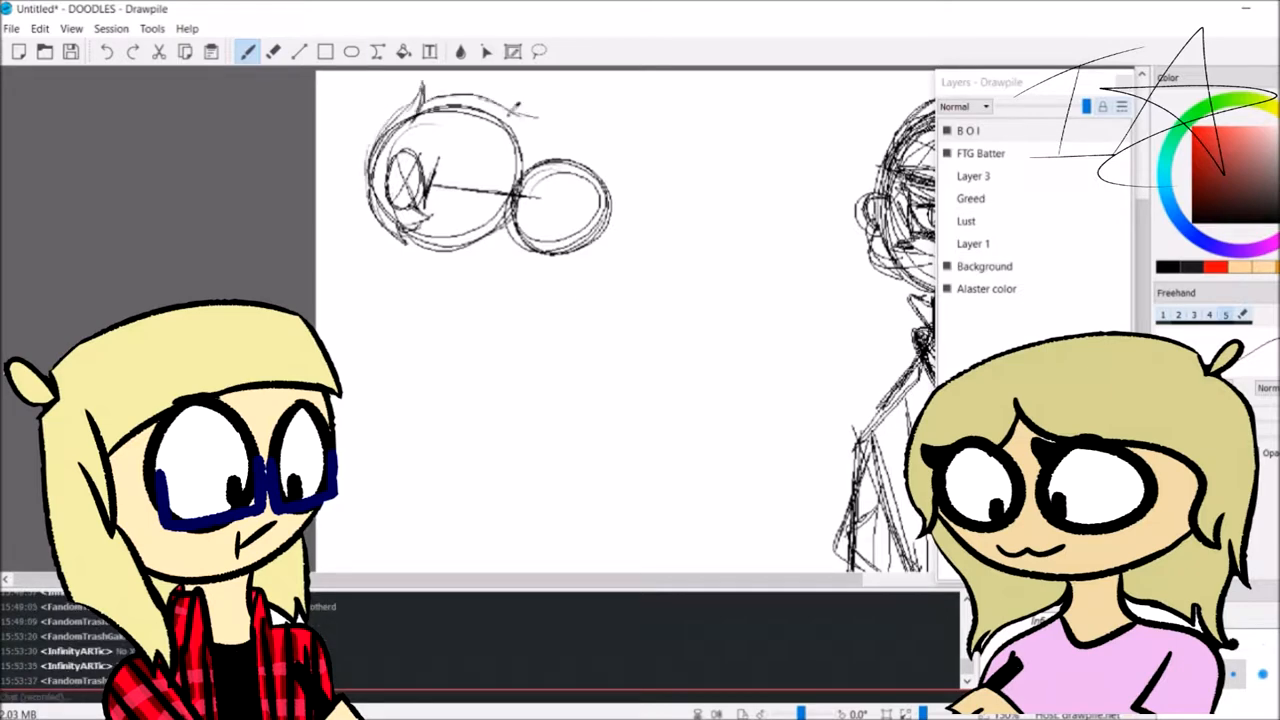
click(512, 51)
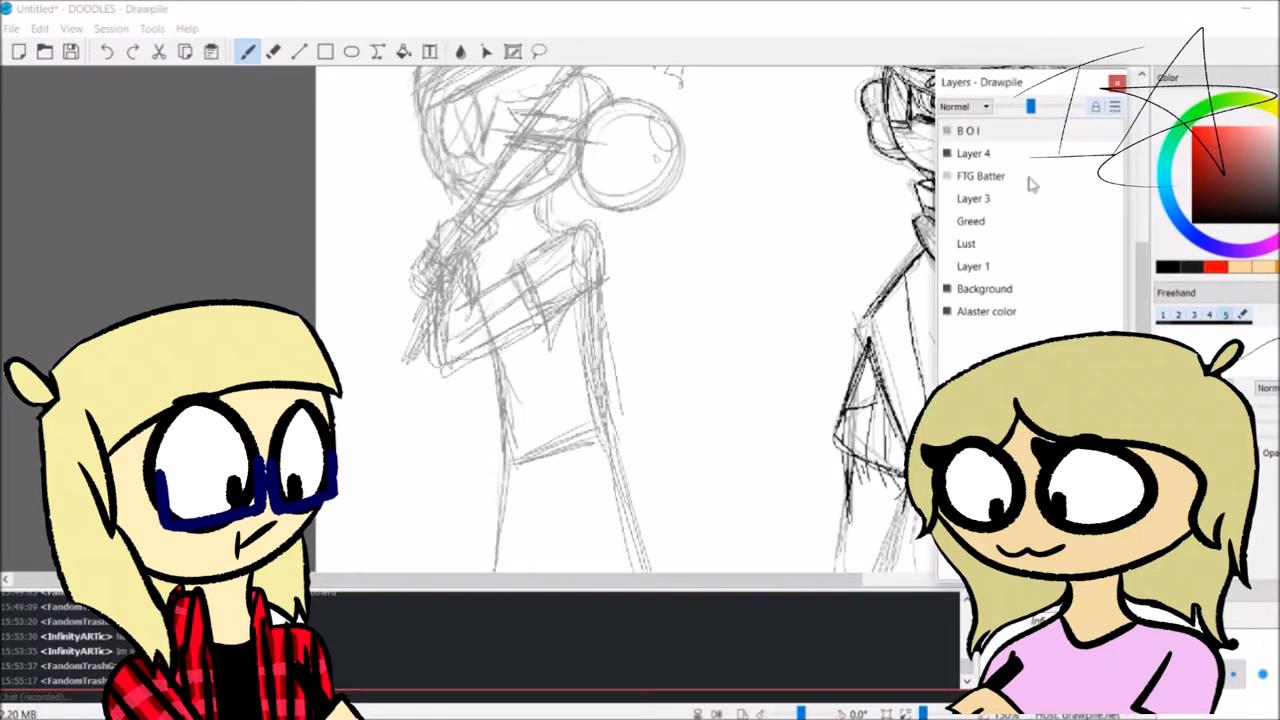
Create the BB inking layer at the top of the layer stack
click(71, 28)
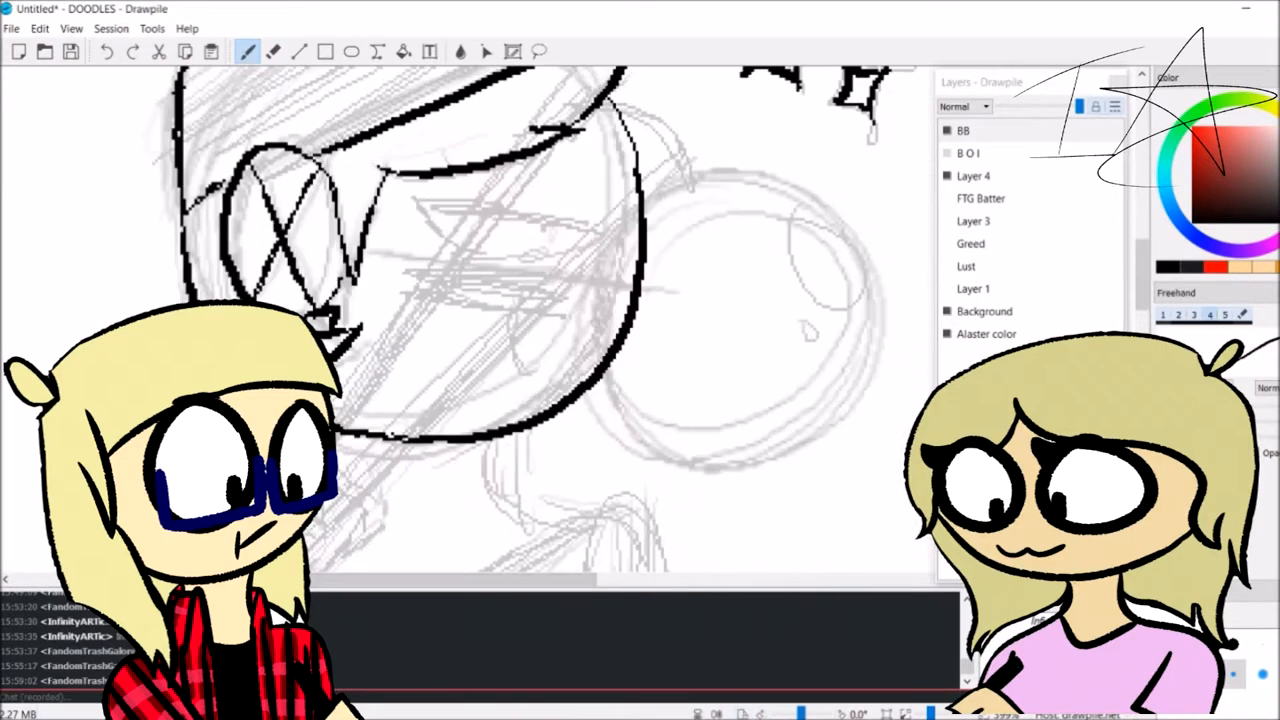
Choose the free-form selection tool to grab the inked bubble outline
click(539, 51)
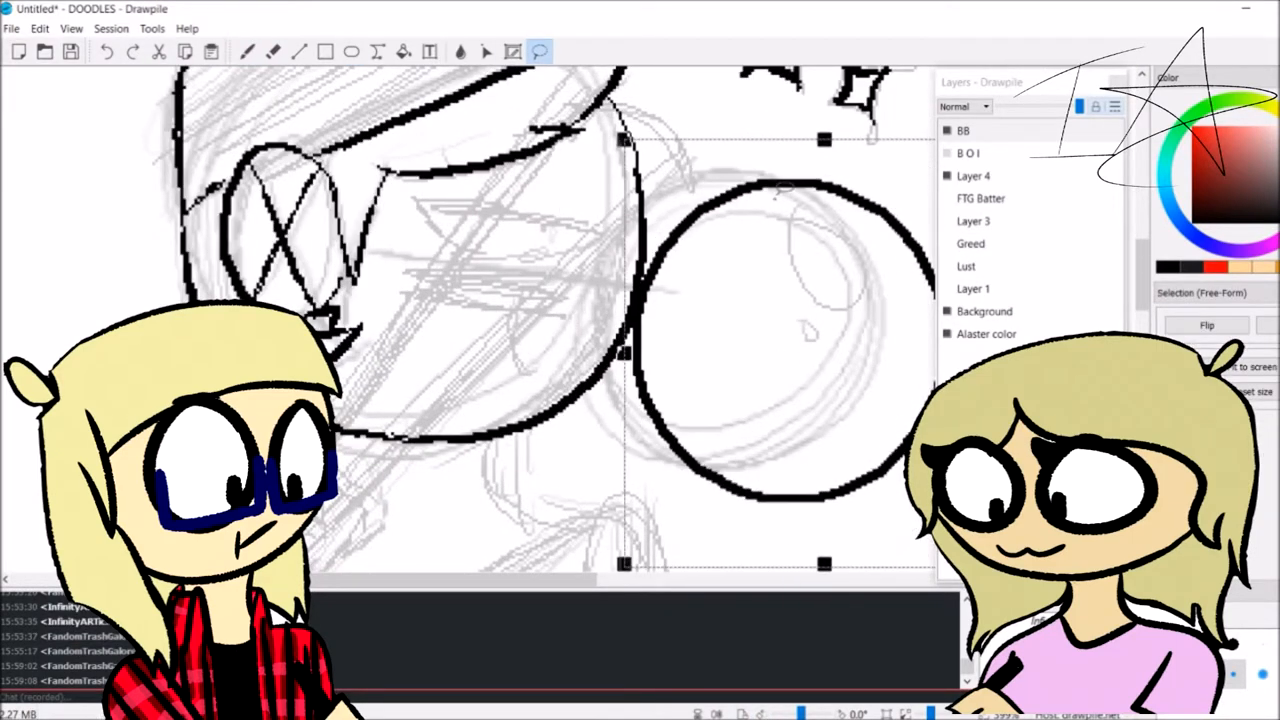
click(272, 52)
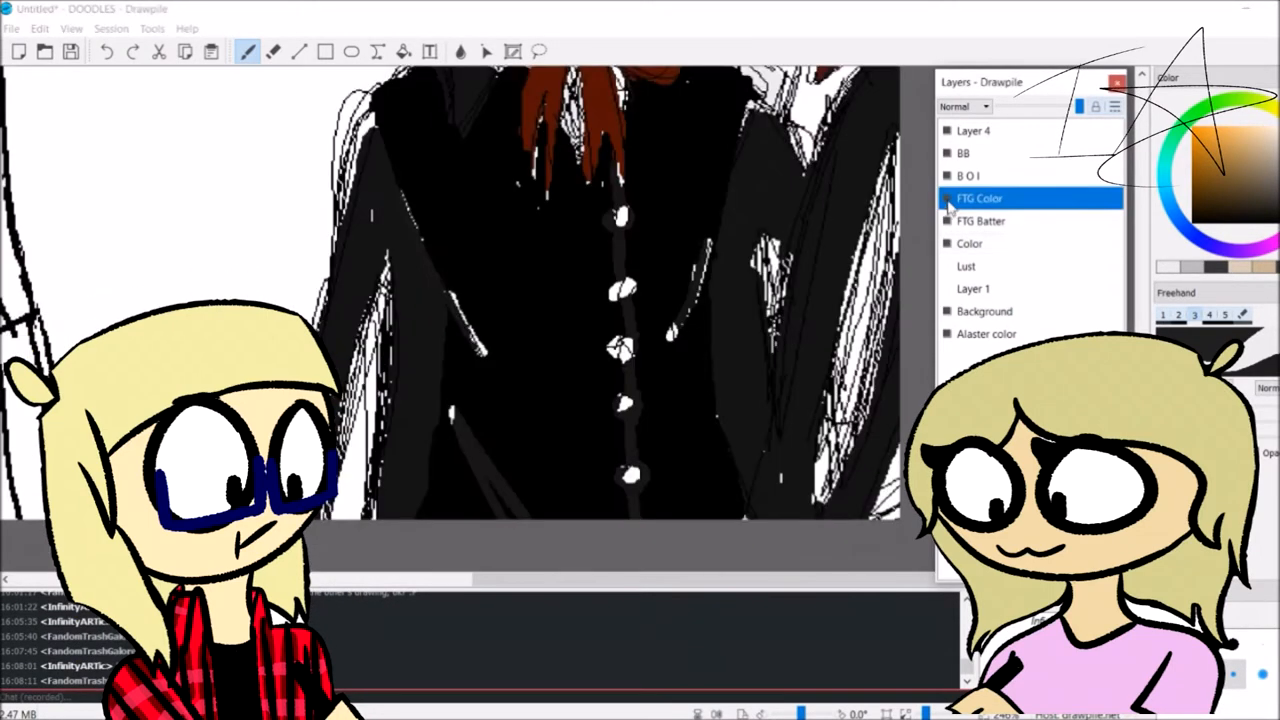
Switch between layers in the Layers dock, ending with FTG Batter active
click(948, 198)
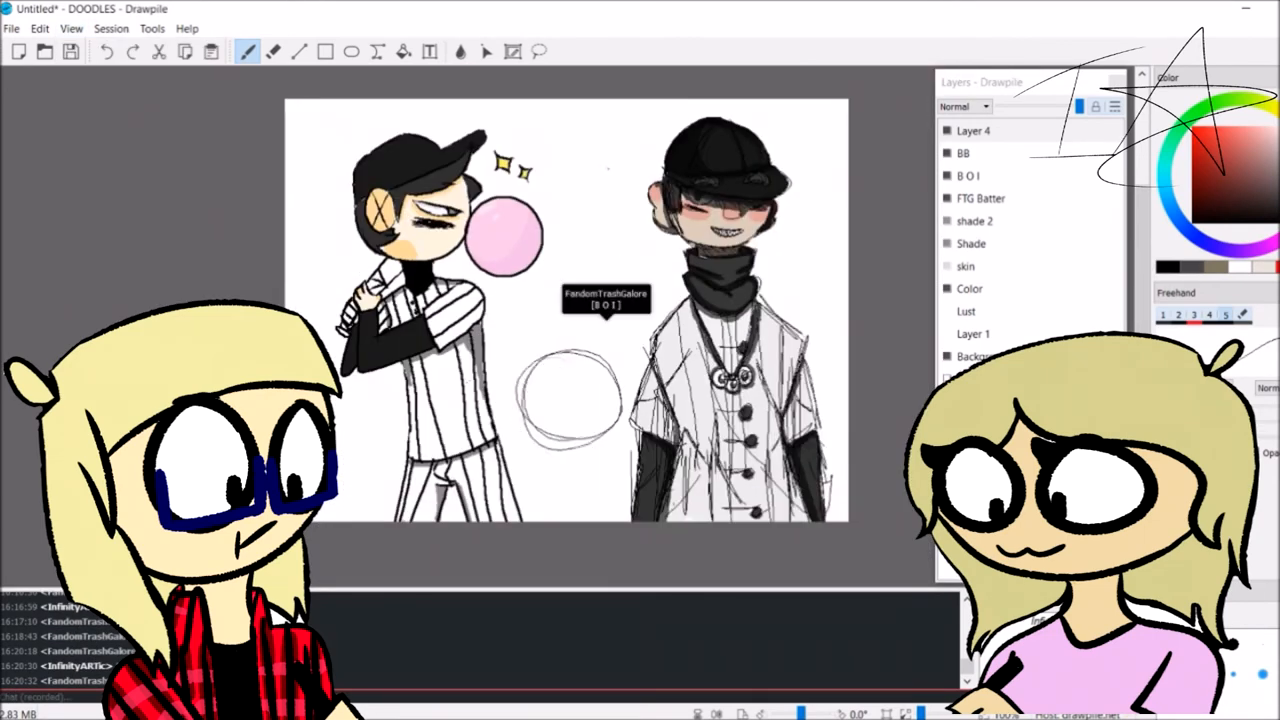
click(981, 198)
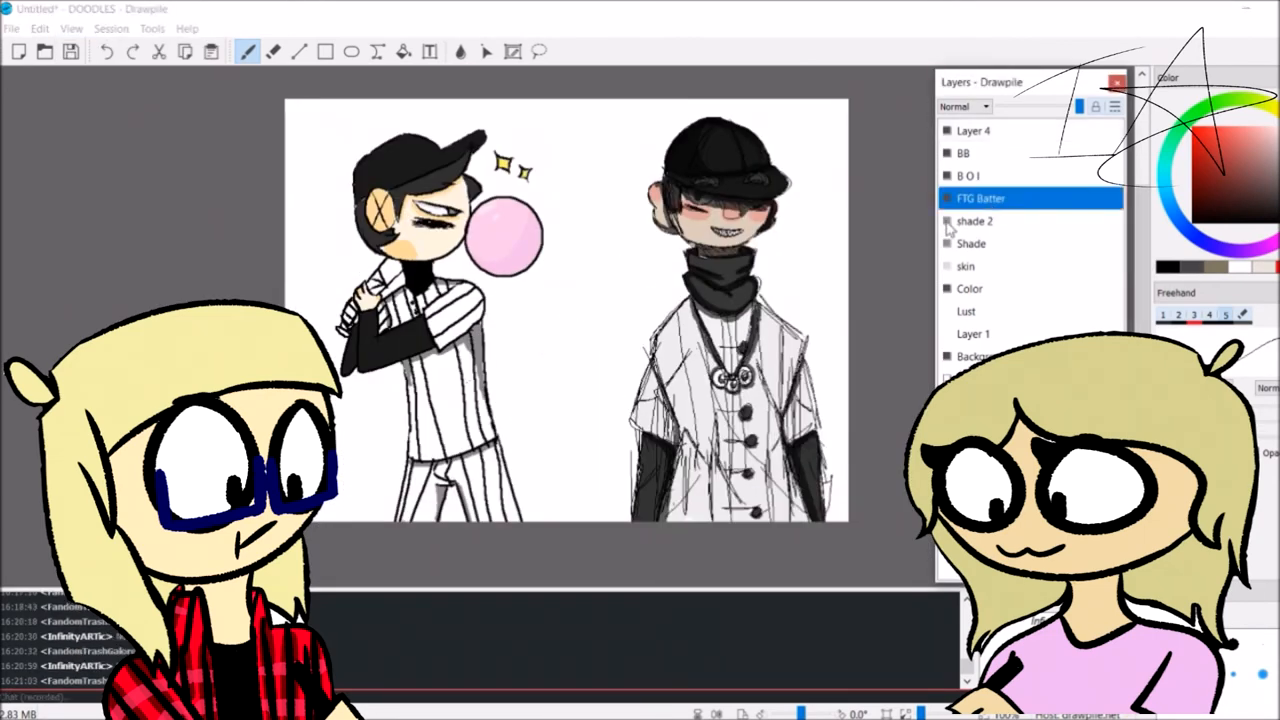